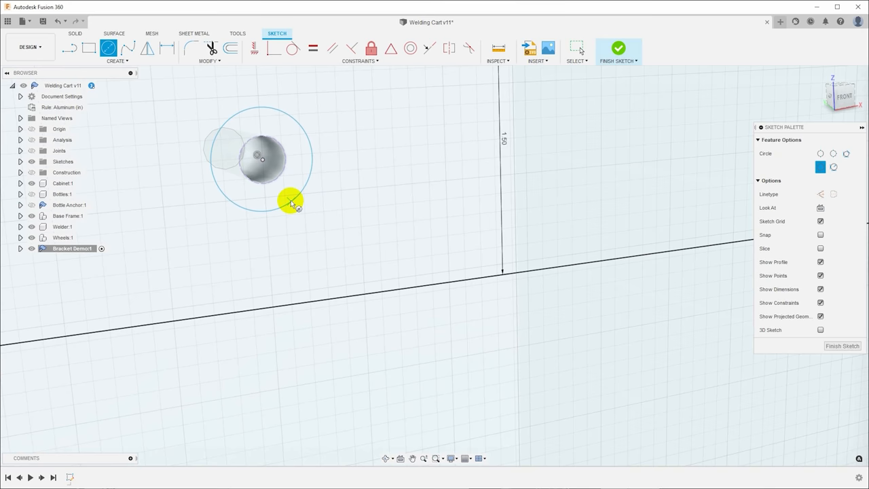
Place a small screw hole circle in the bracket sketch
click(618, 47)
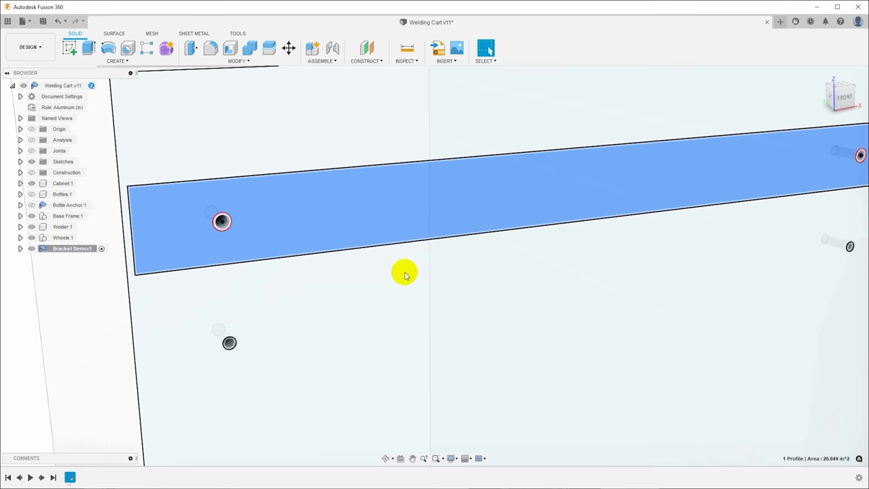
Finish the sketch and select the long strip profile with holes for the body
click(196, 33)
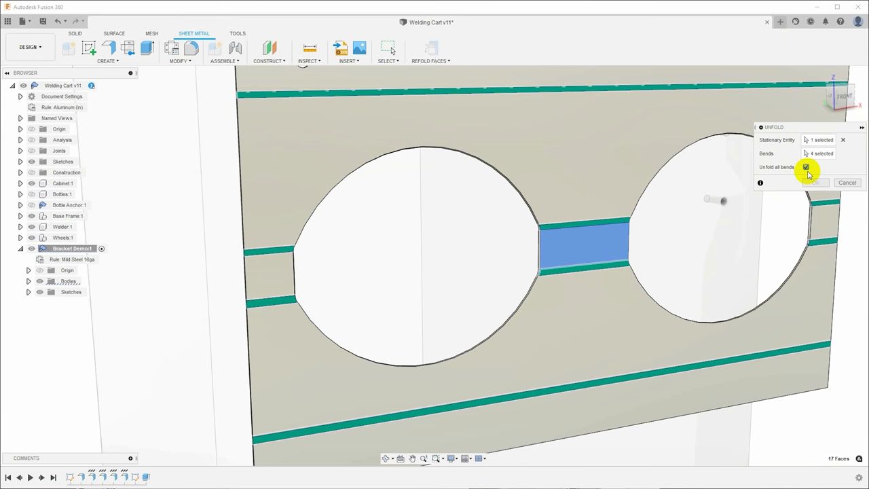
Unfold the bracket flat with Unfold all bends from the stationary face
click(815, 182)
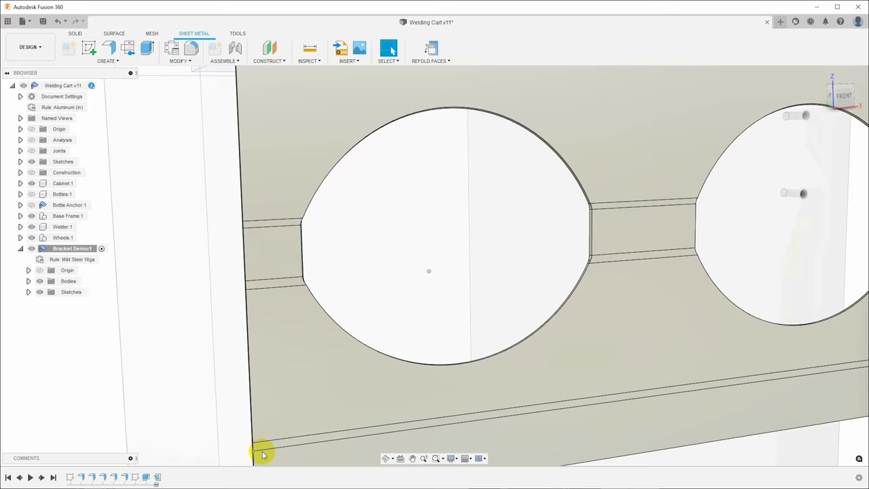